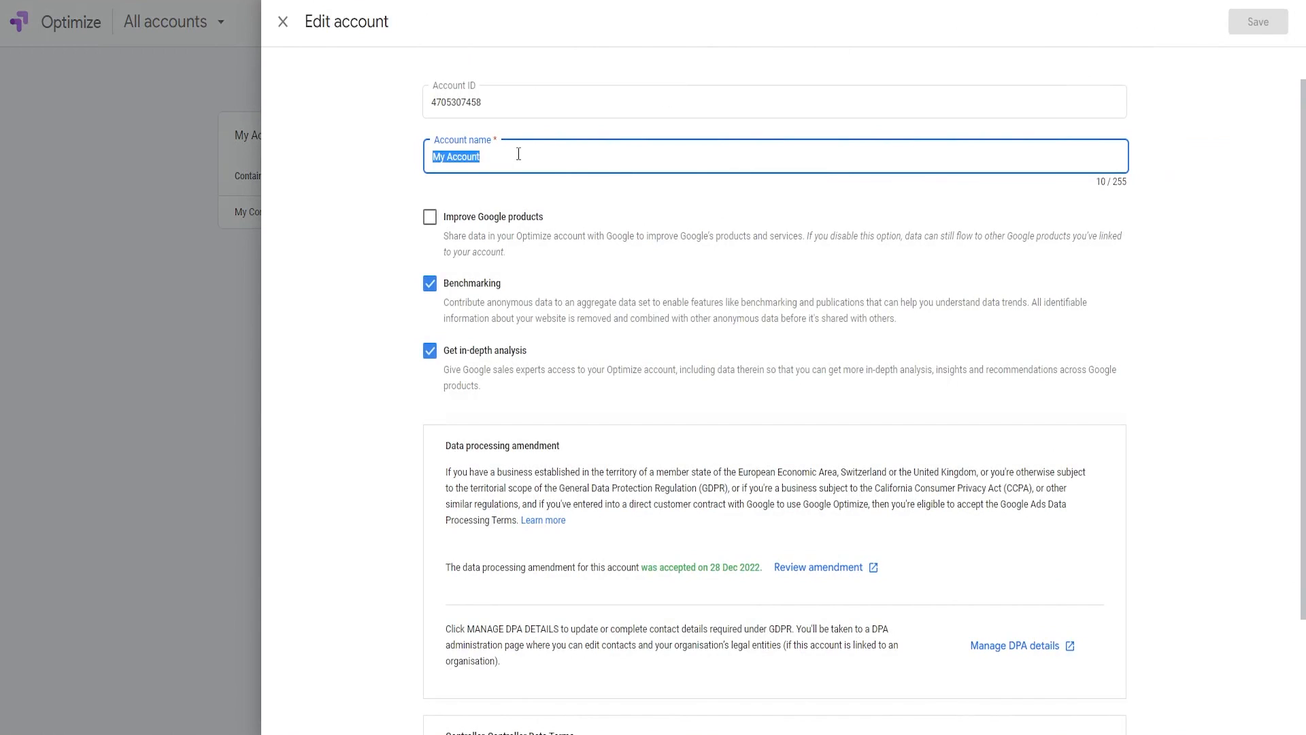
Step: Rename the Optimize account to 'SHOP NFT' and save it
{"action": "type", "text": "S"}
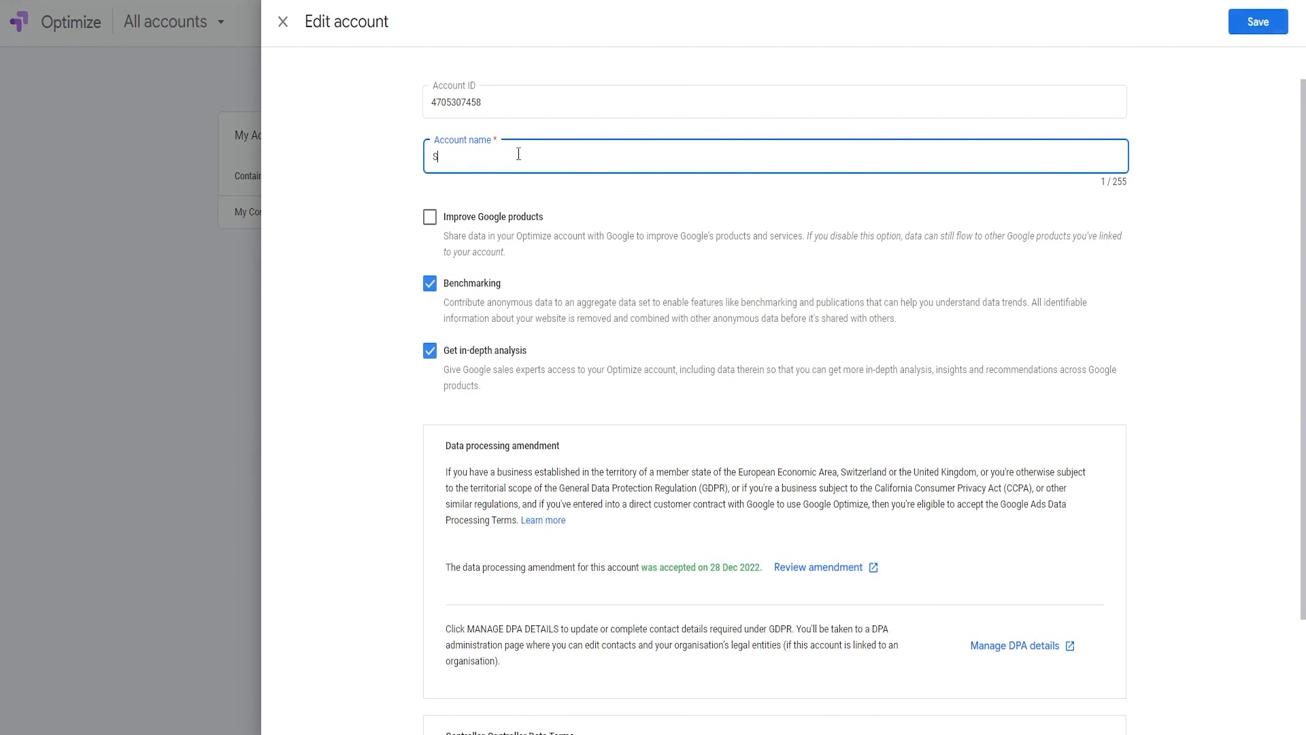
{"action": "type", "text": "HOP NFT"}
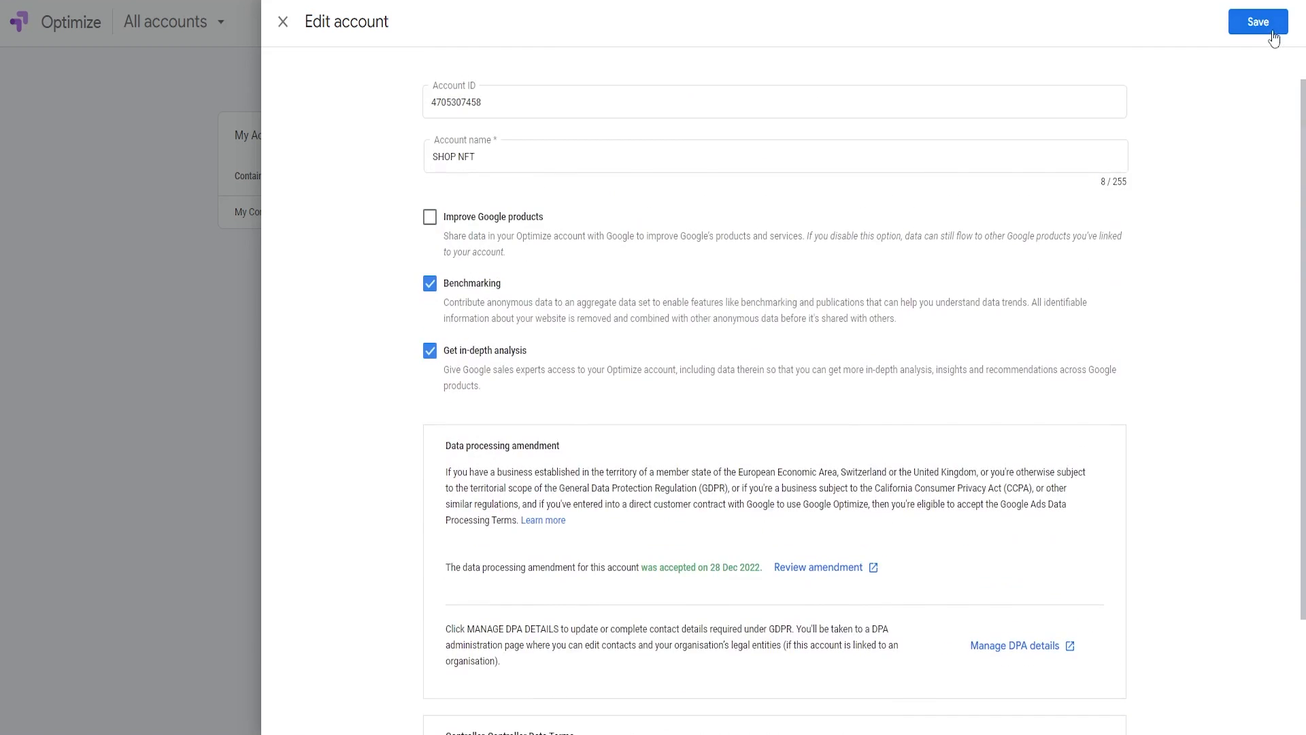
{"action": "left_click", "coordinate": [1255, 22]}
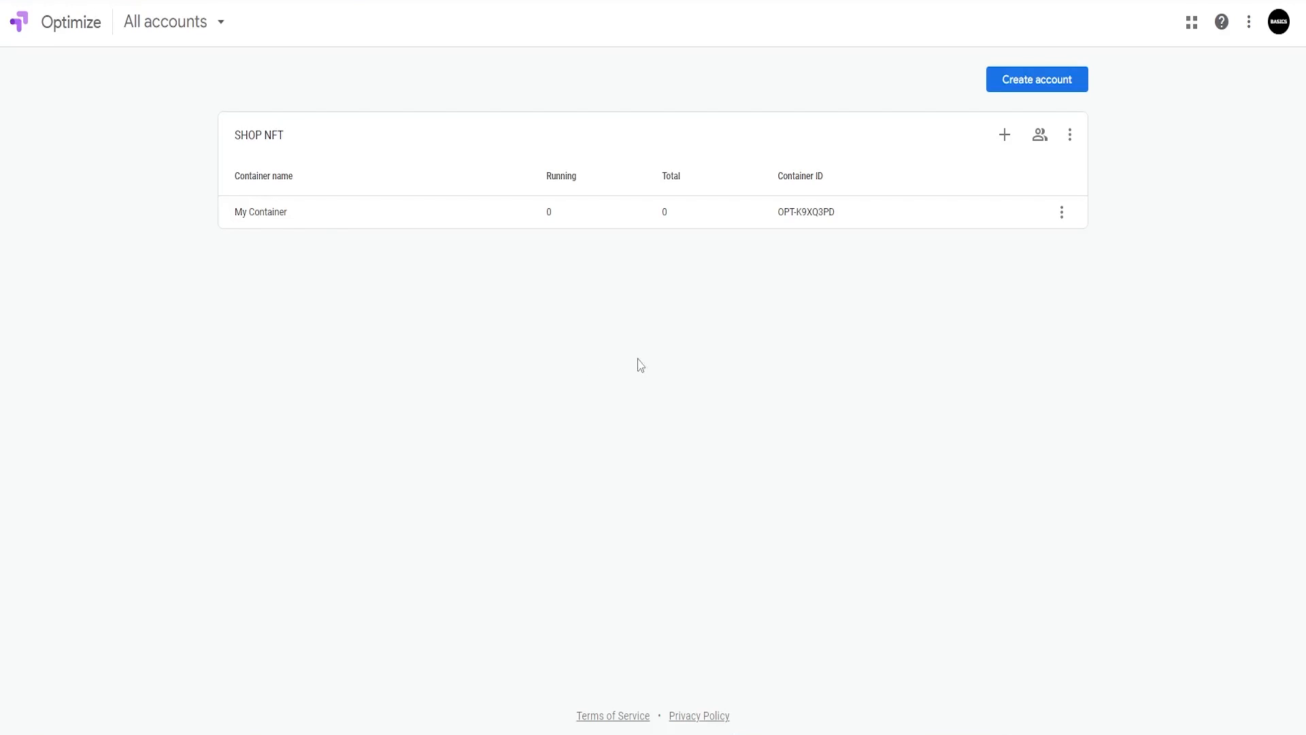
Step: Review My Container's settings, snippet and Analytics link, then return to its experiences page
{"action": "left_click", "coordinate": [261, 211]}
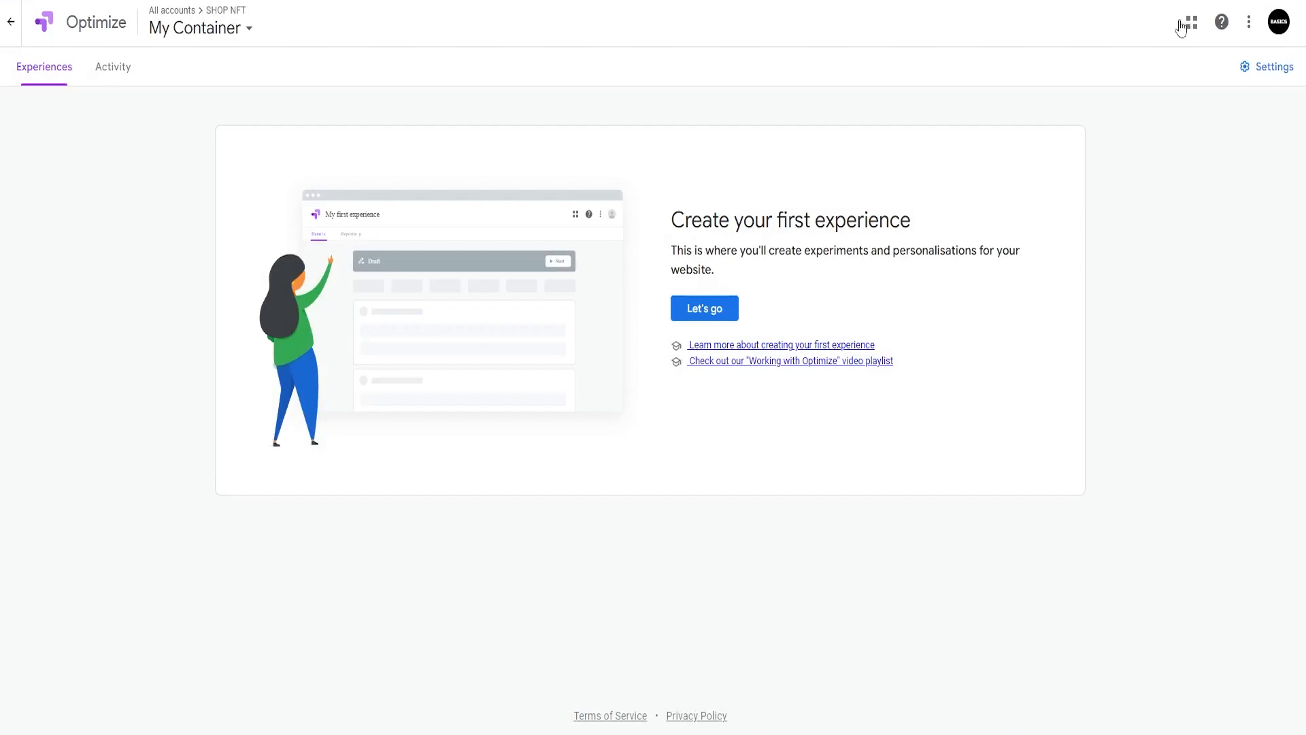
{"action": "left_click", "coordinate": [1274, 67]}
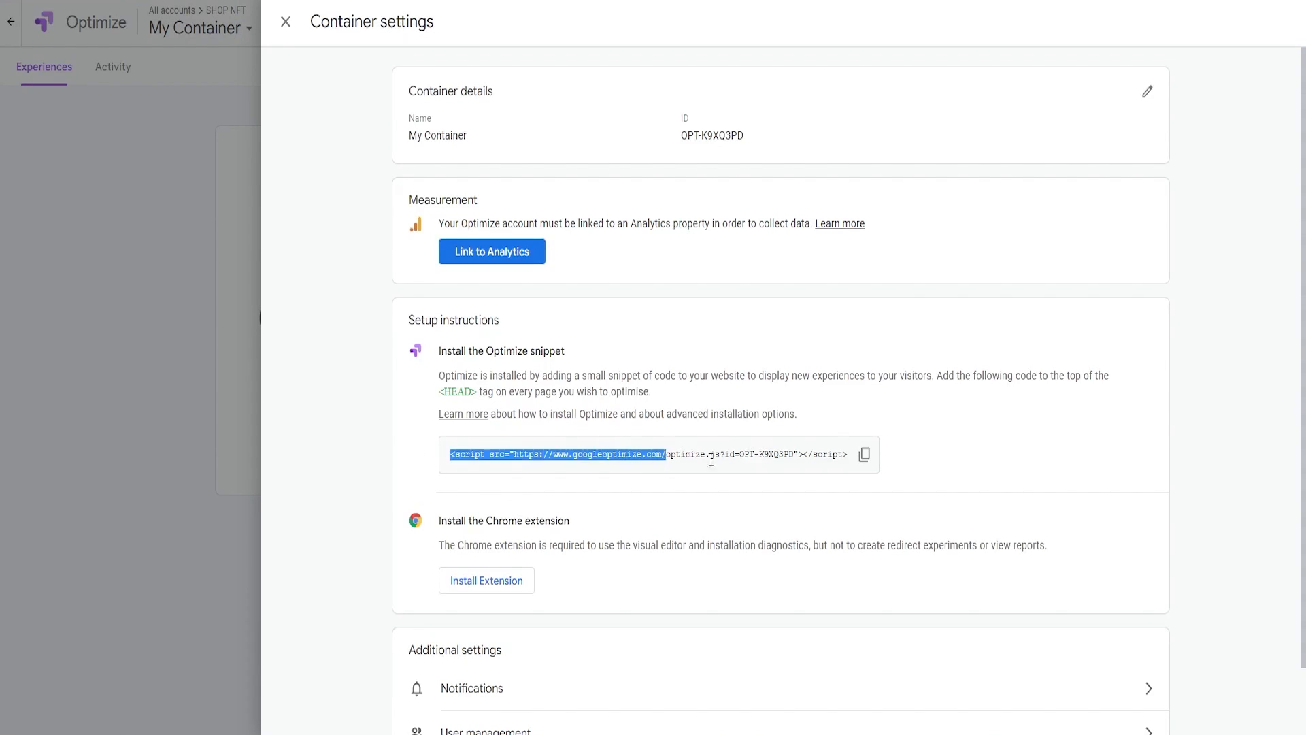
{"action": "left_click", "coordinate": [864, 455]}
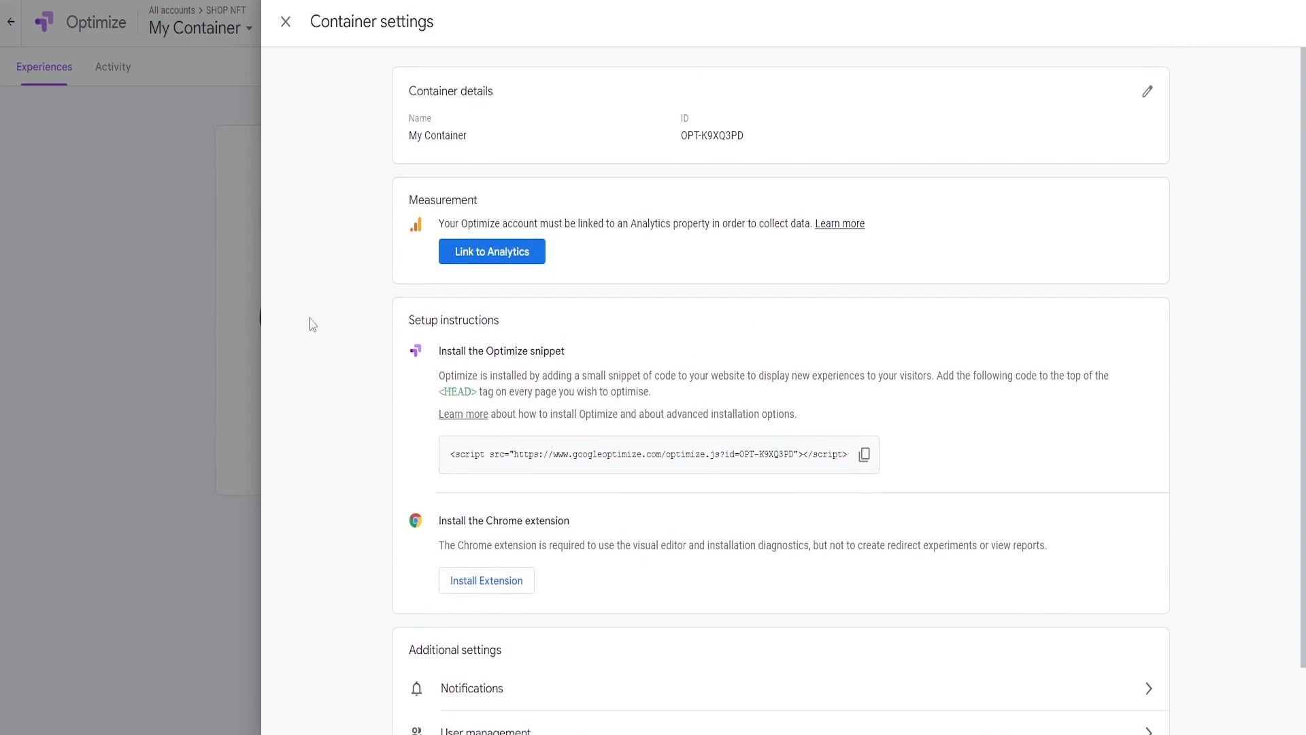
{"action": "mouse_move", "coordinate": [509, 264]}
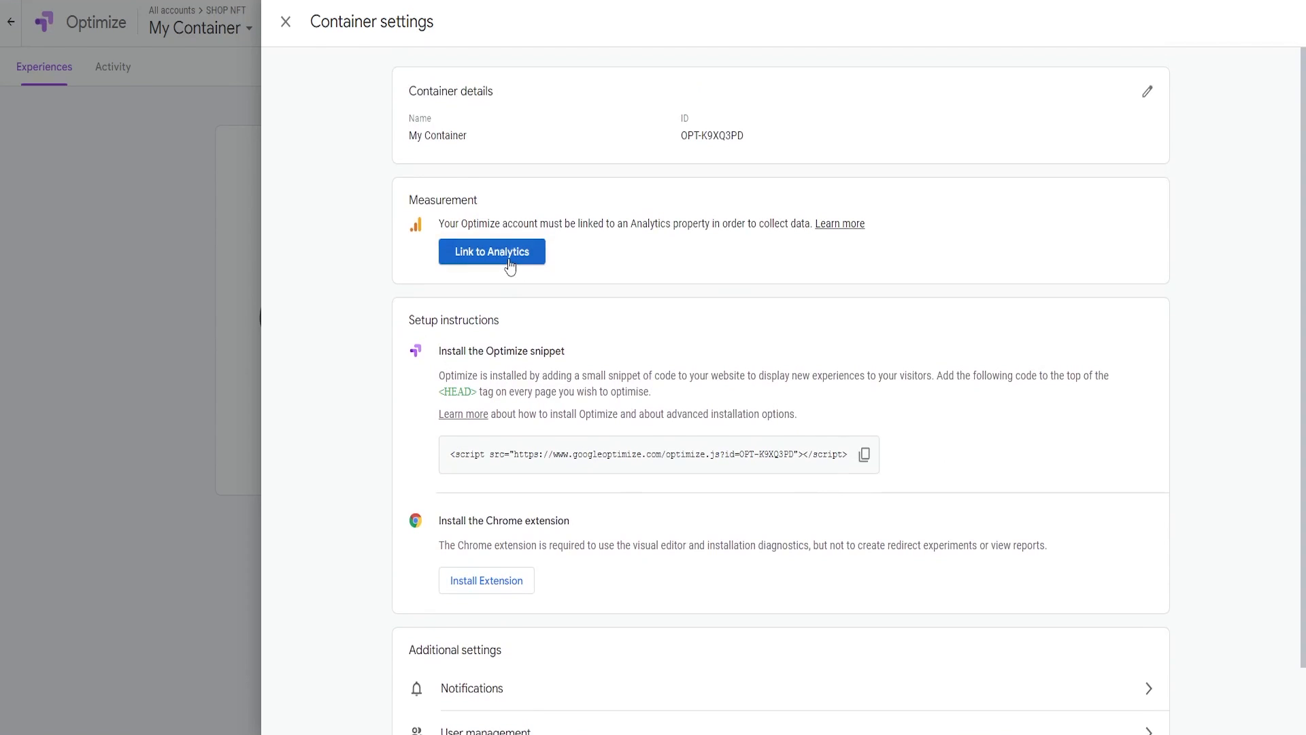
{"action": "left_click", "coordinate": [492, 250]}
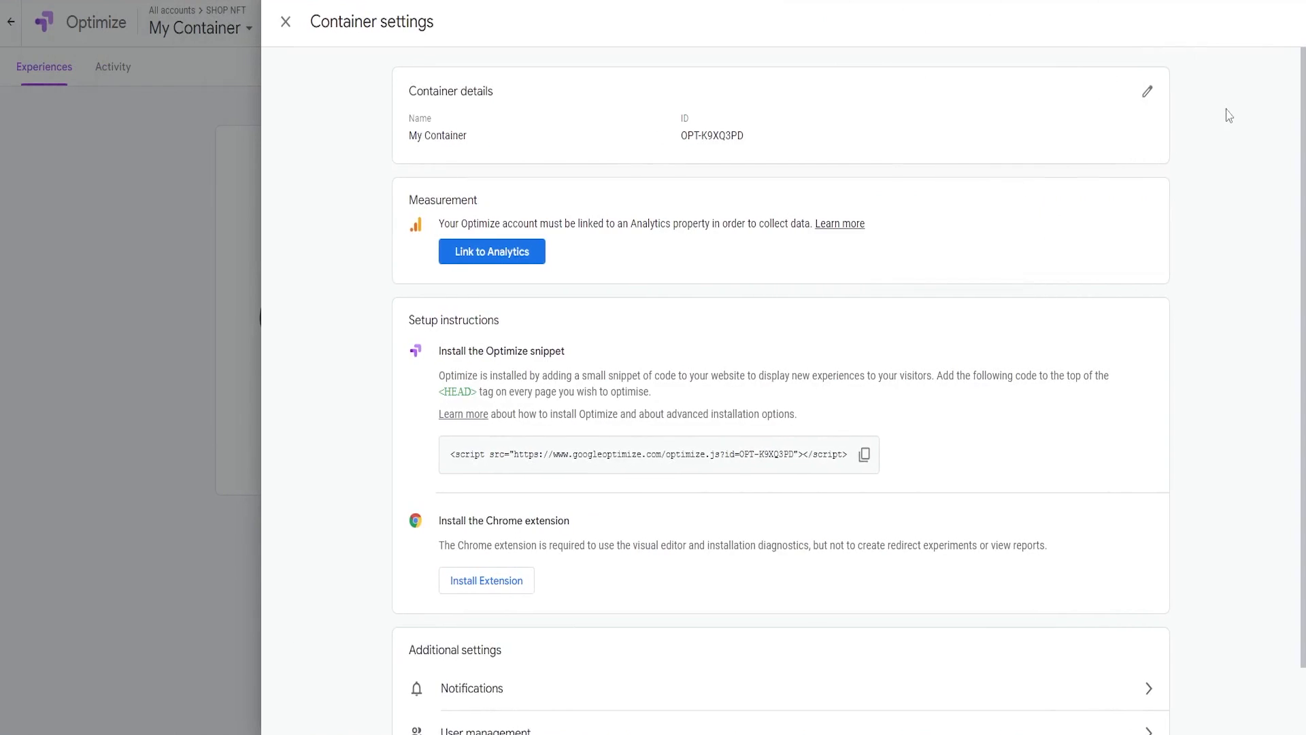
{"action": "left_click", "coordinate": [286, 20]}
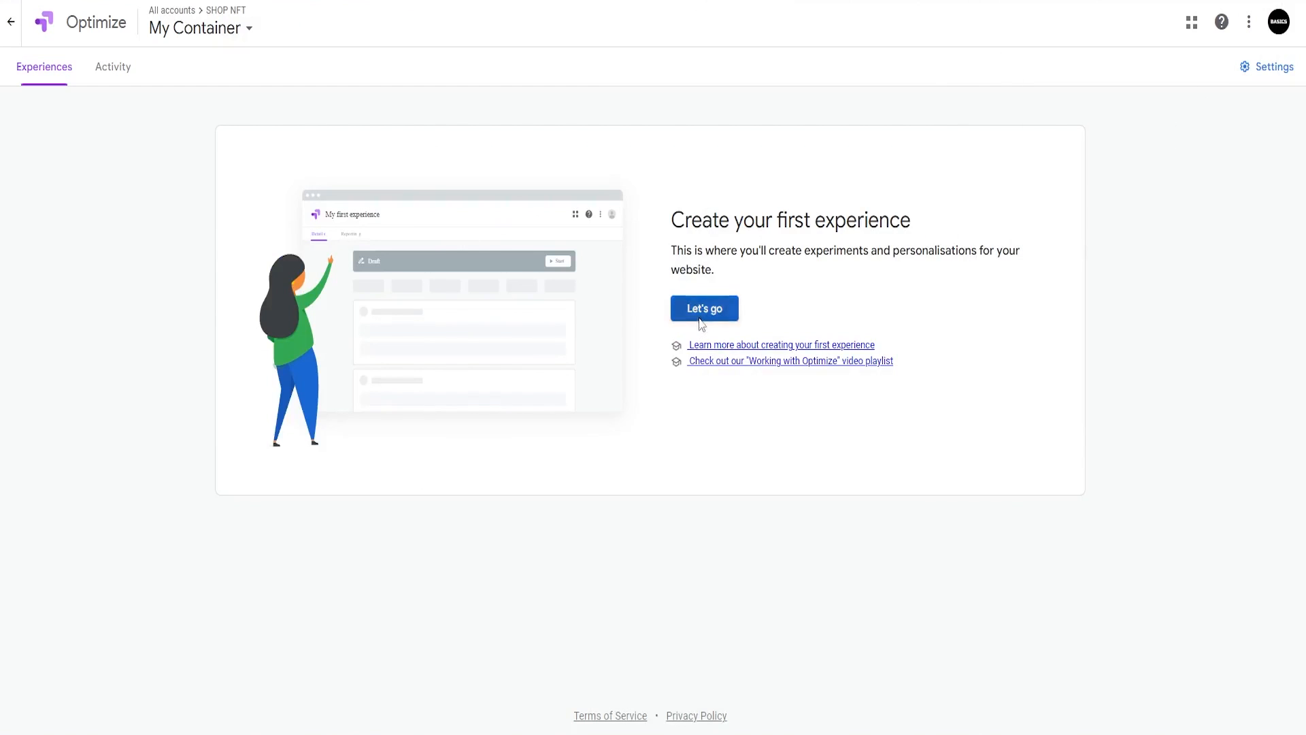
{"action": "left_click", "coordinate": [704, 308]}
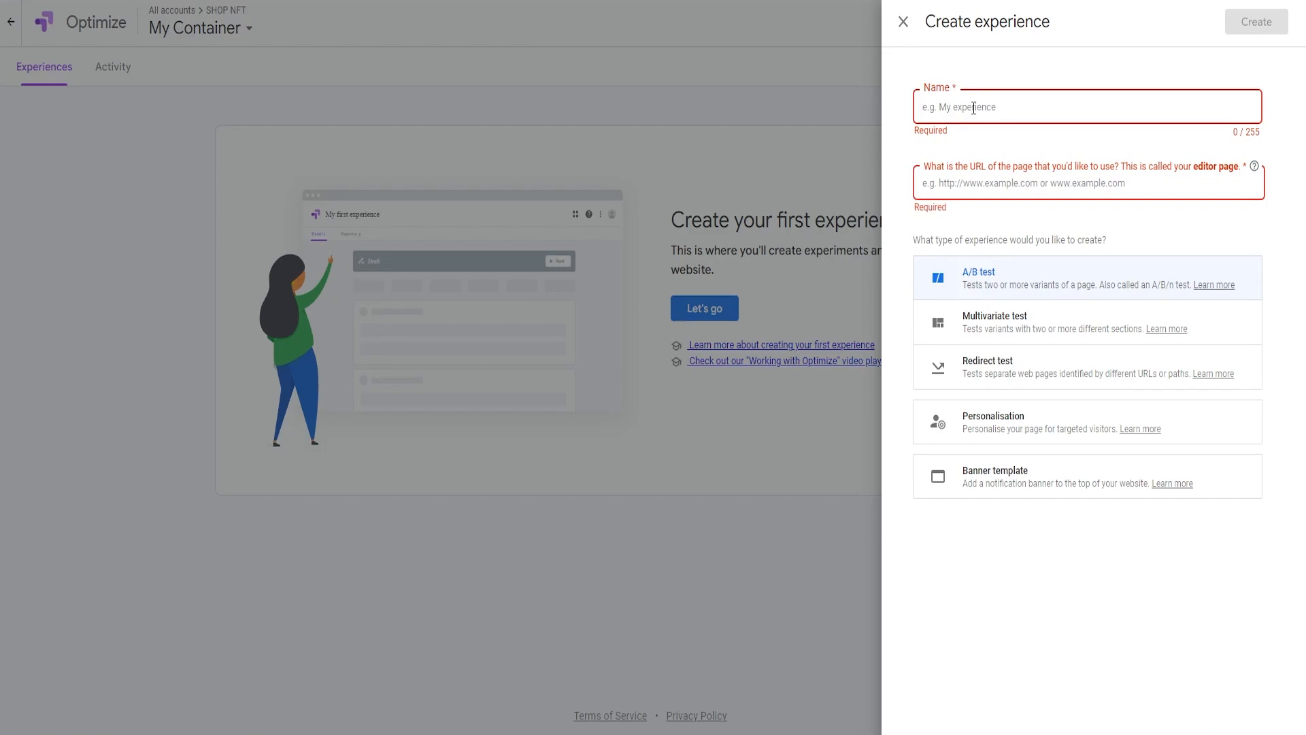
{"action": "type", "text": "SHOP NFT A/B TEST"}
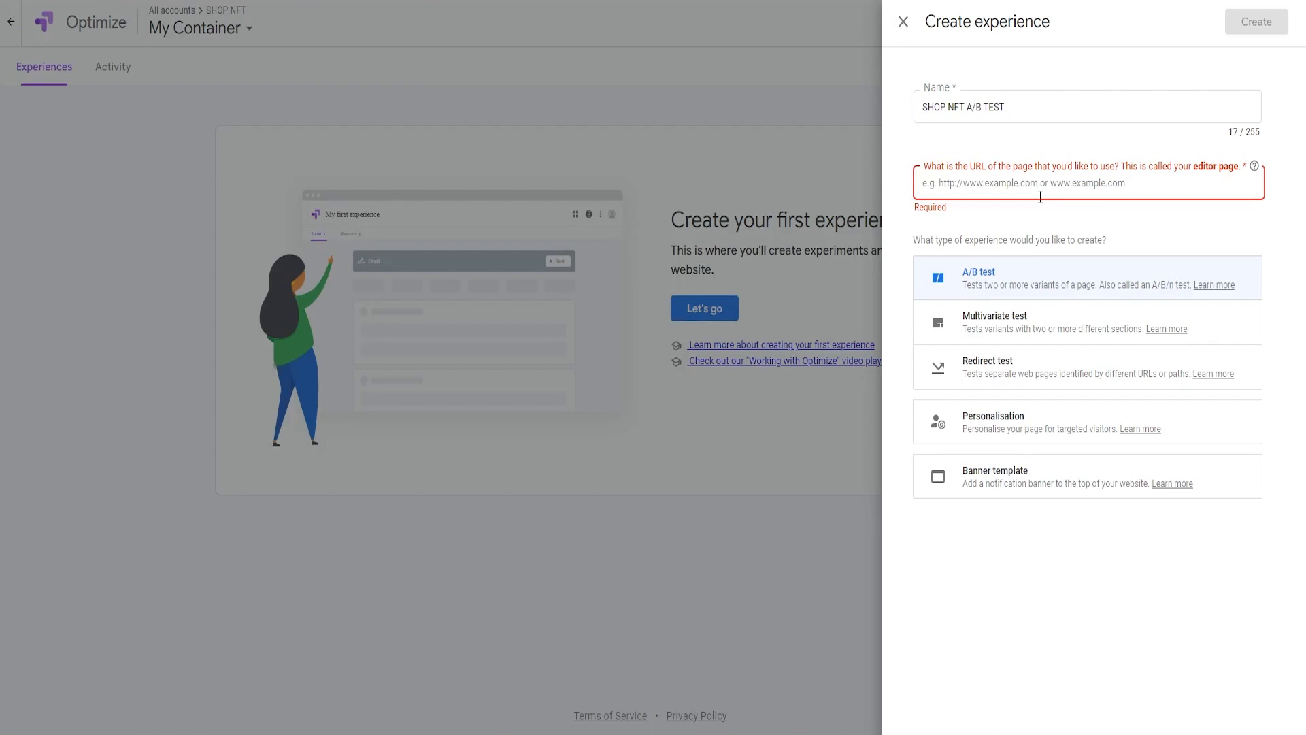
{"action": "type", "text": "https://shopnftees.in/"}
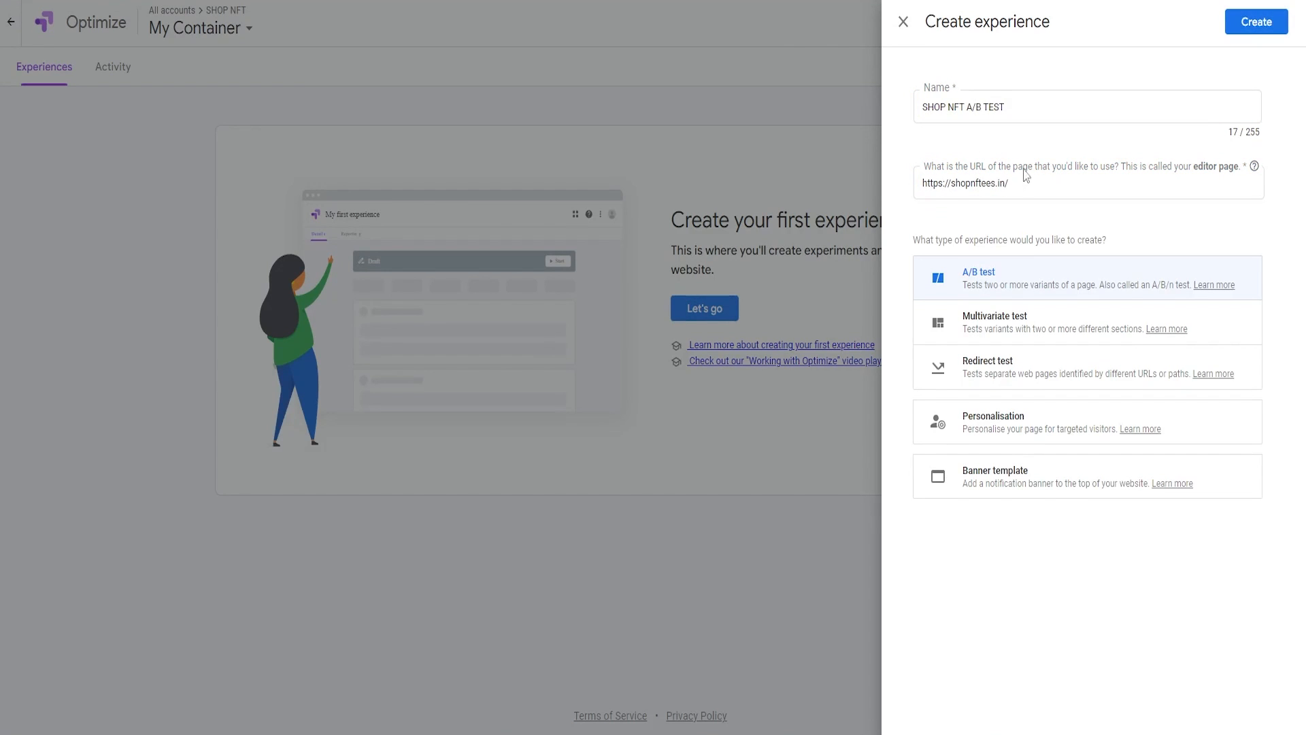
{"action": "left_click", "coordinate": [1253, 22]}
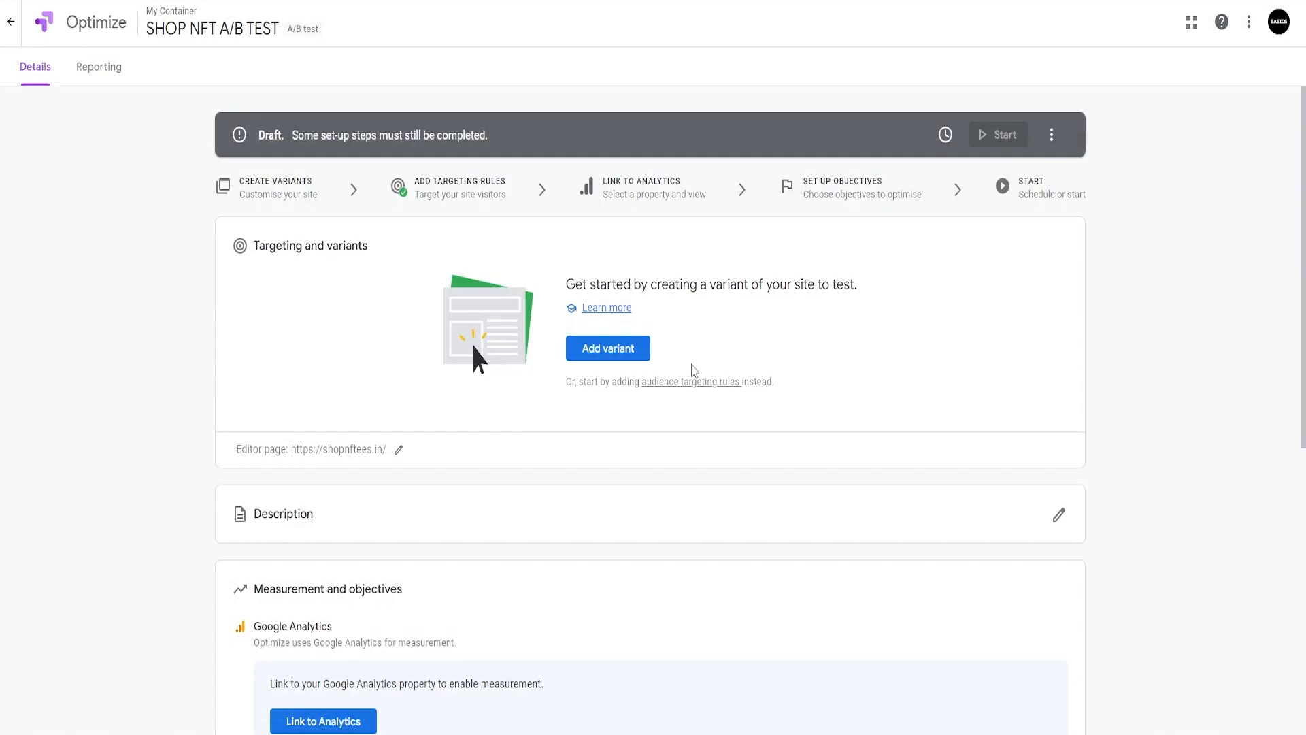
{"action": "mouse_move", "coordinate": [841, 483]}
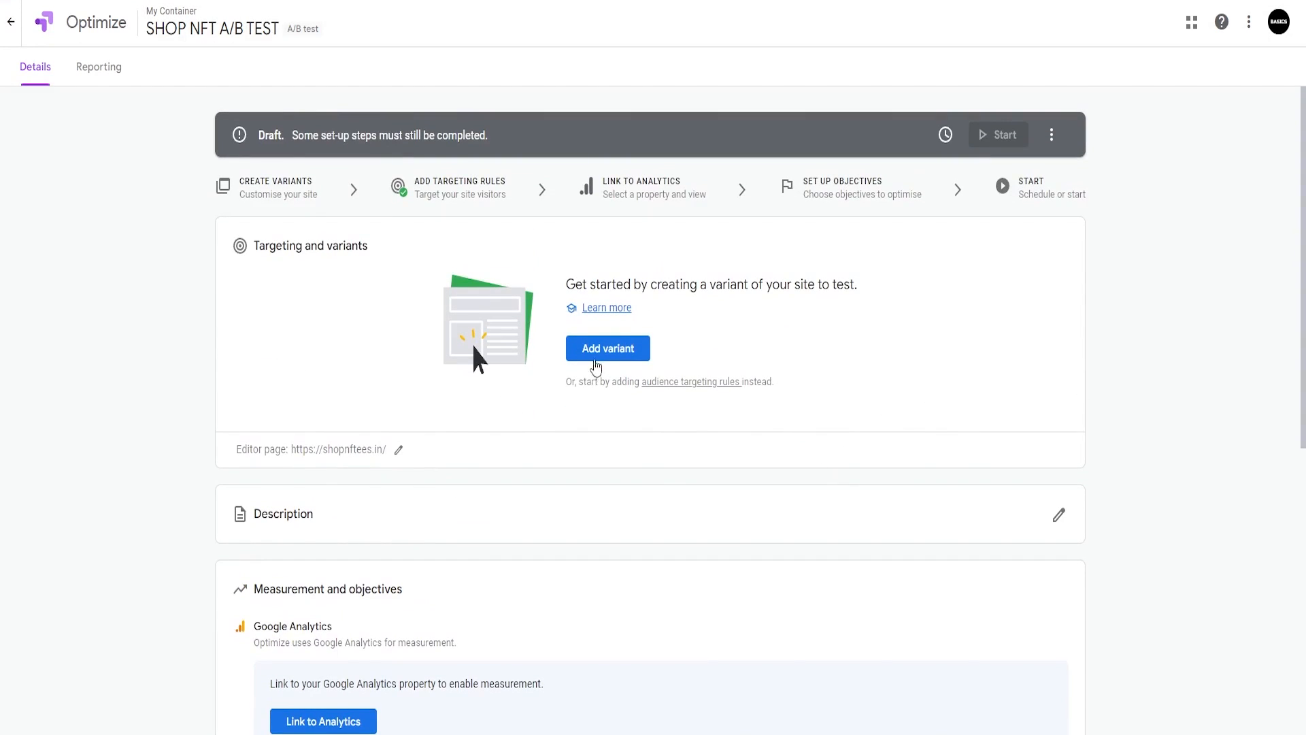
Step: Add Variant 1 alongside the Original, each weighted 50%
{"action": "left_click", "coordinate": [608, 349]}
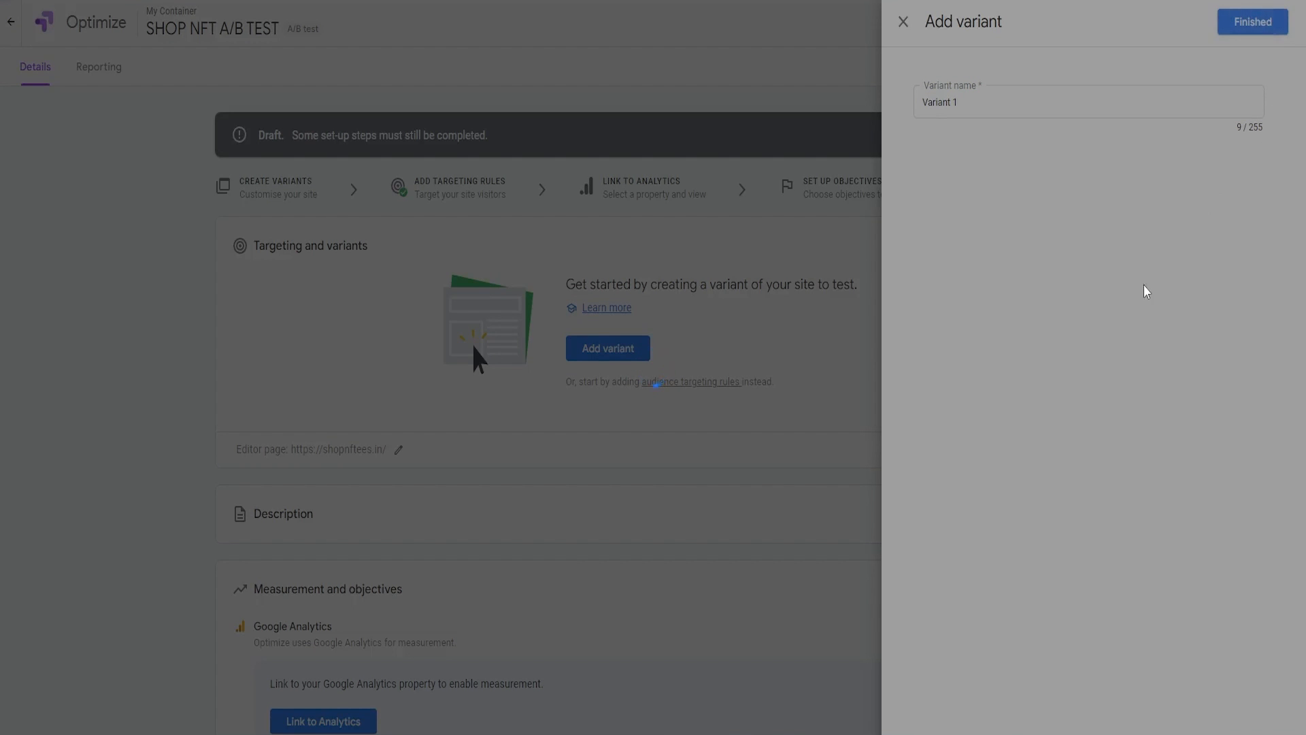
{"action": "left_click", "coordinate": [1249, 22]}
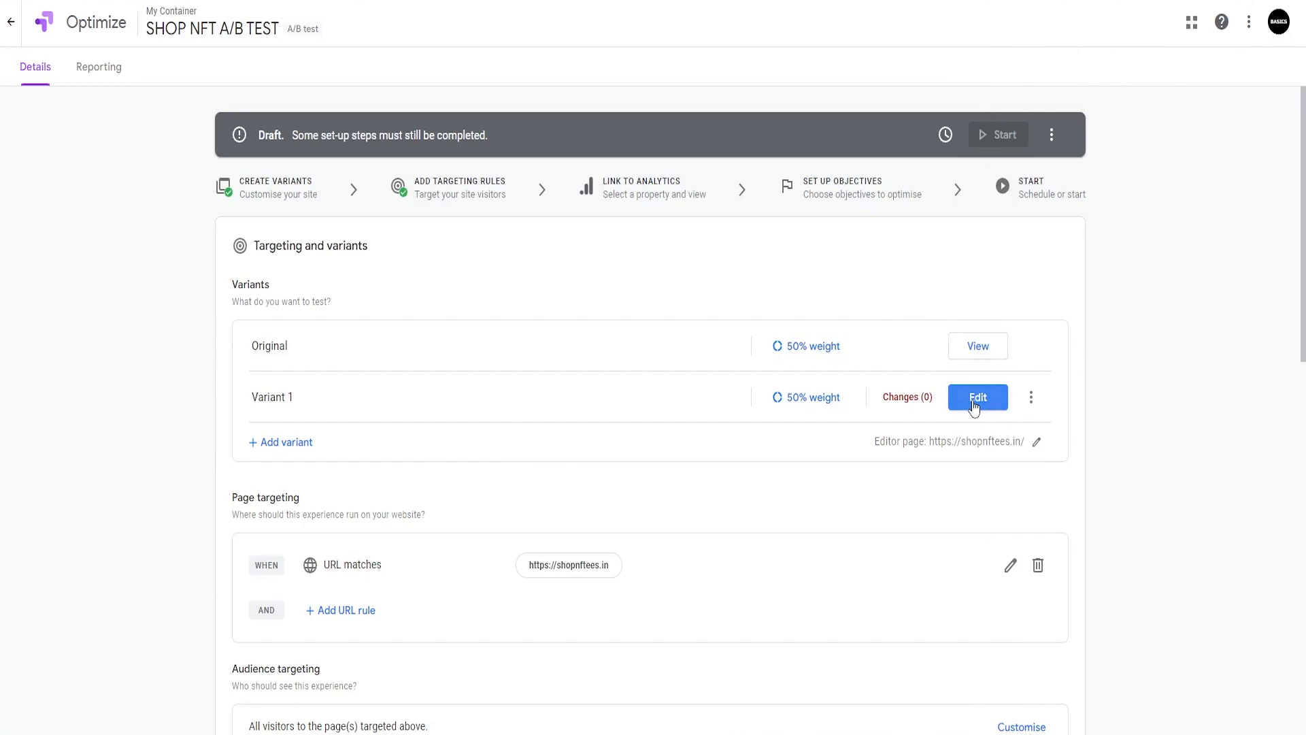
{"action": "scroll", "scroll_direction": "down", "scroll_amount": 3}
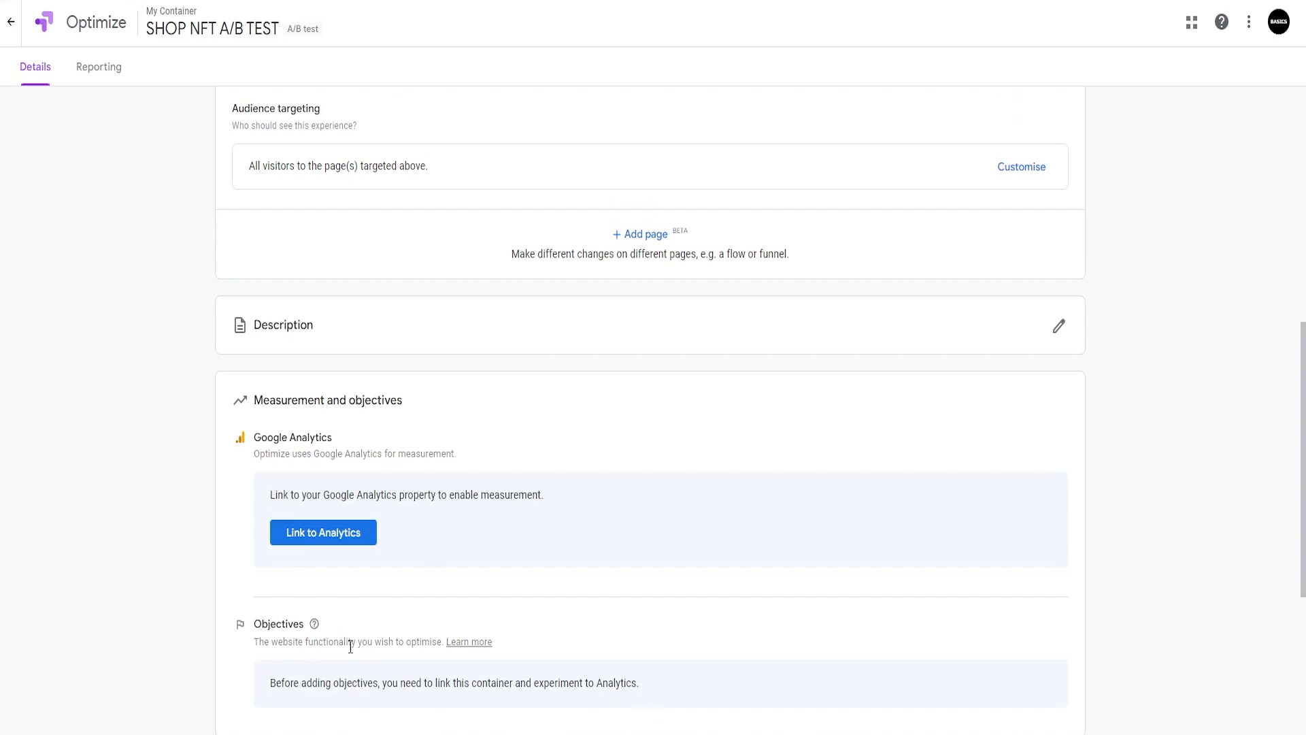
{"action": "scroll", "scroll_direction": "up", "scroll_amount": 3}
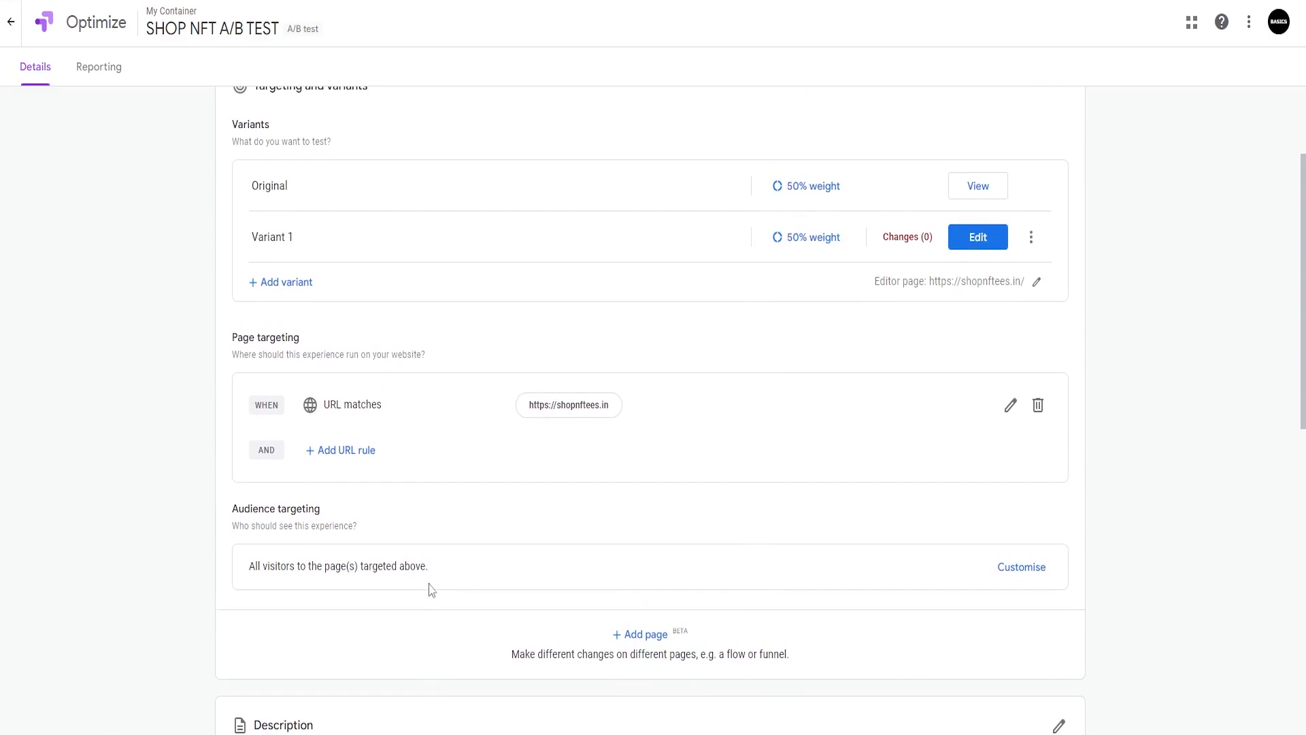
{"action": "scroll", "scroll_direction": "down", "scroll_amount": 3}
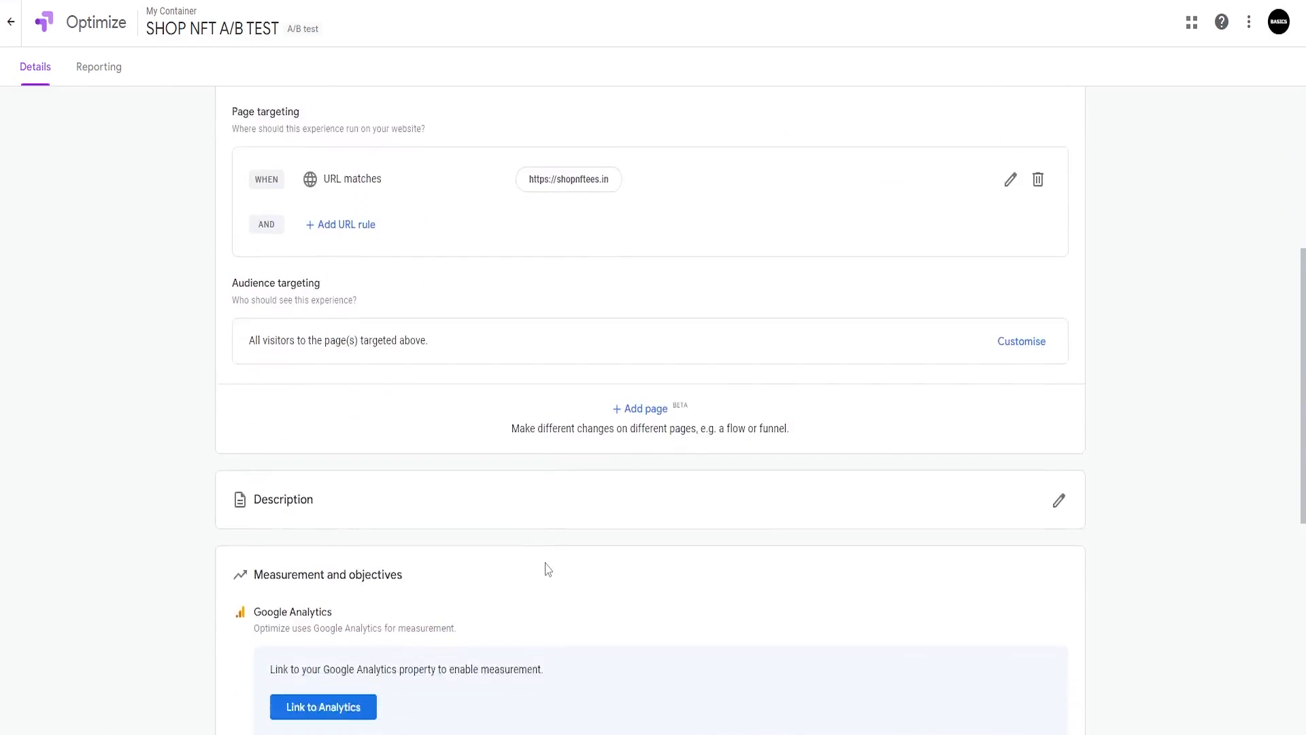
{"action": "scroll", "scroll_direction": "down", "scroll_amount": 3}
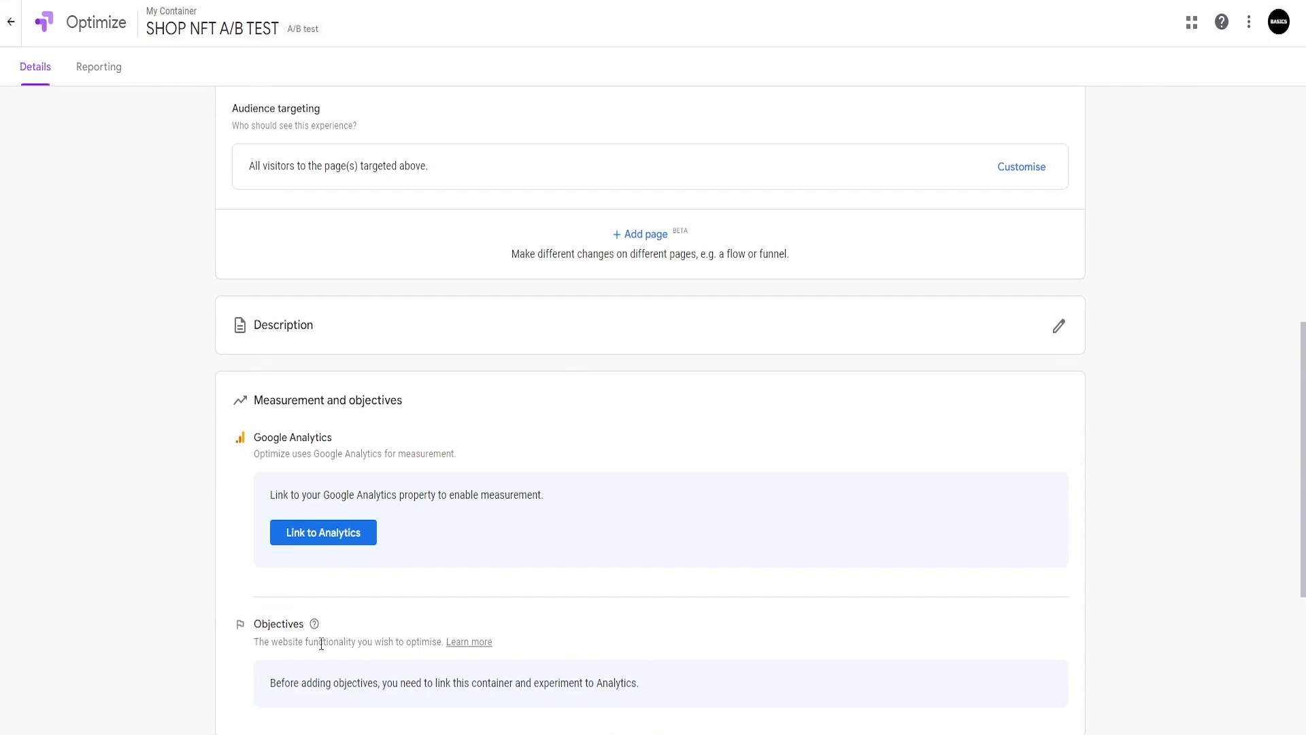
Step: View the draft experiment's Reporting page, which has nothing to report yet
{"action": "left_click", "coordinate": [98, 66]}
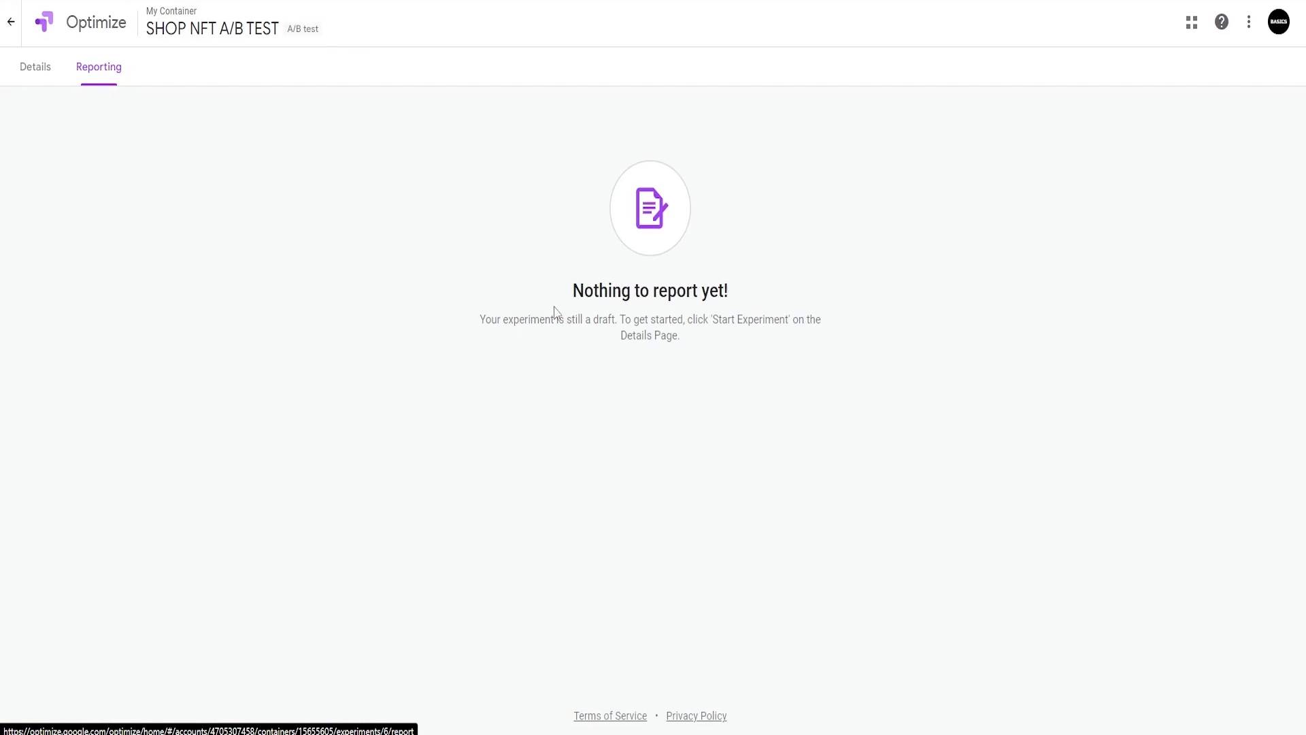
{"action": "mouse_move", "coordinate": [294, 269]}
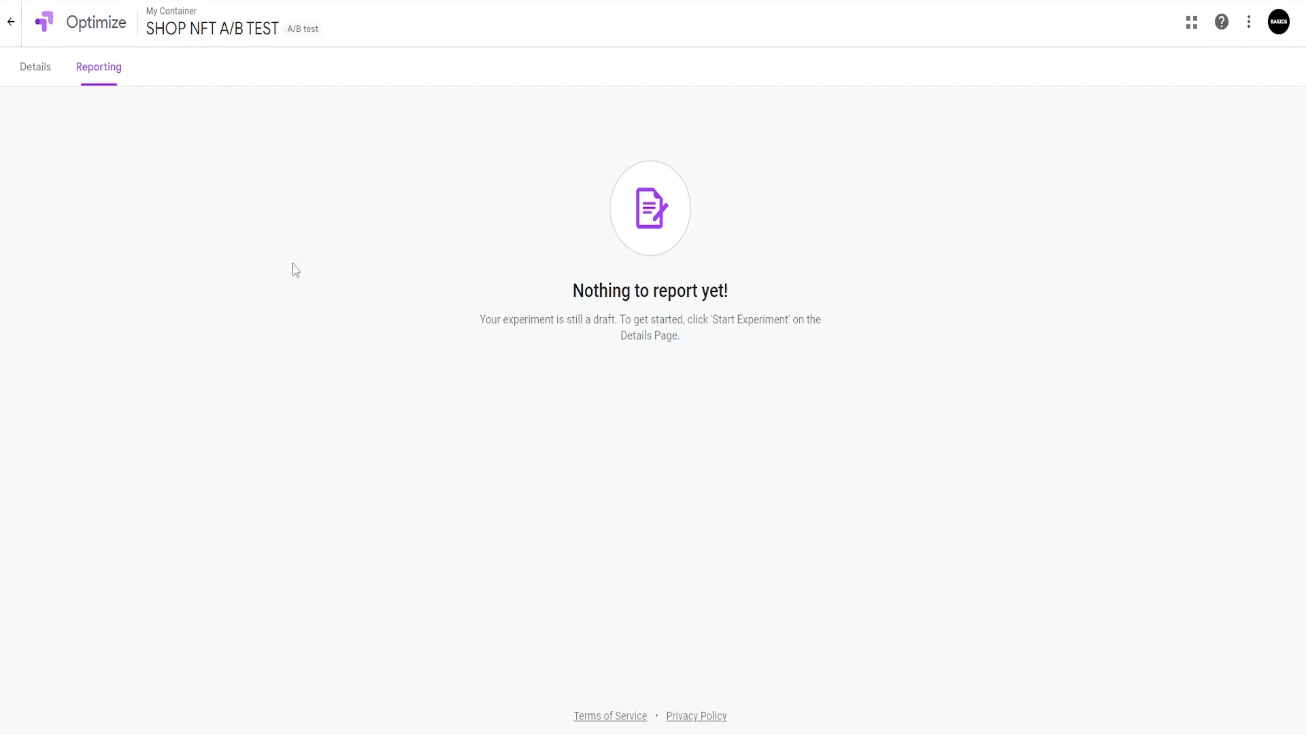